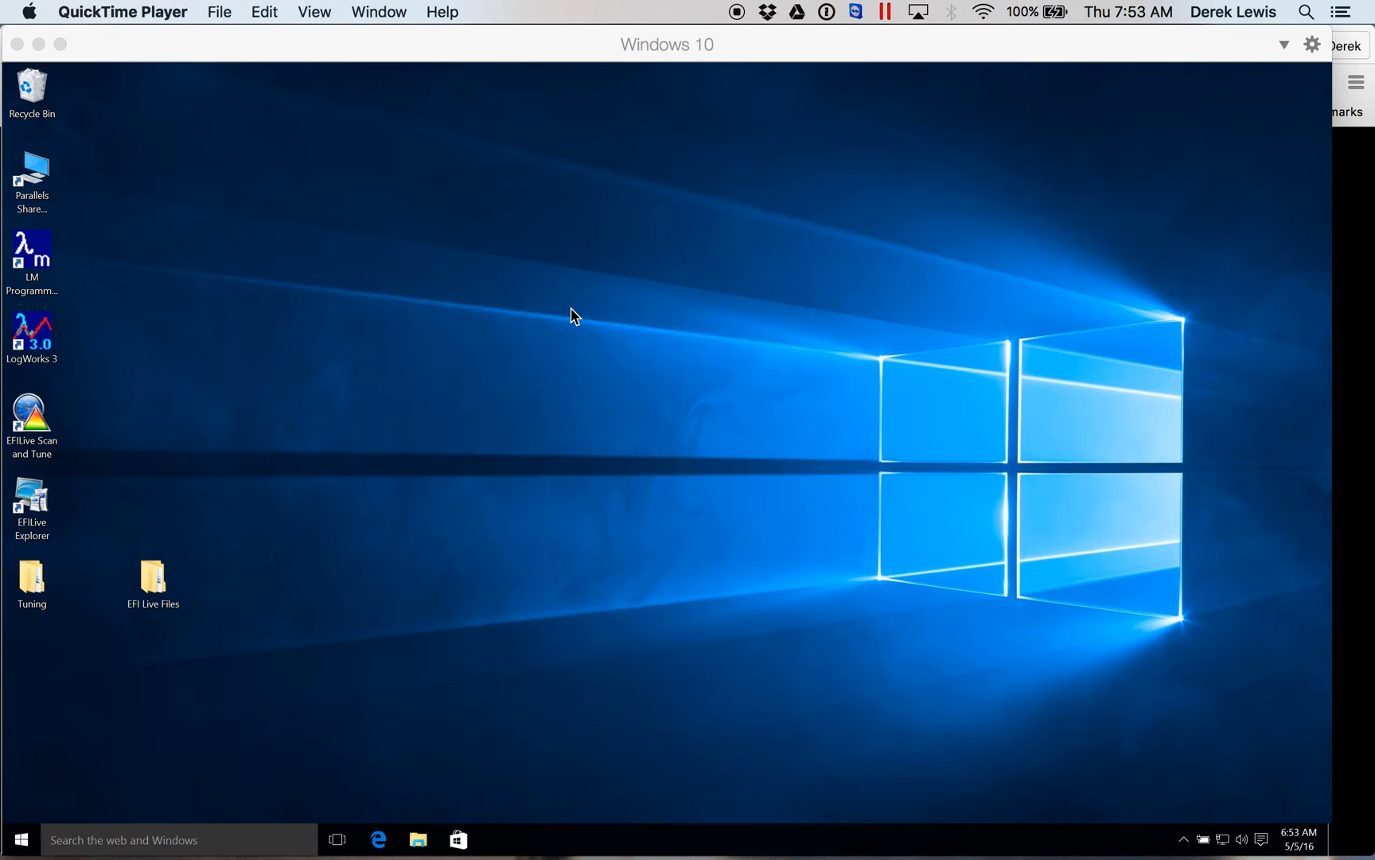
mouse_move(377, 841)
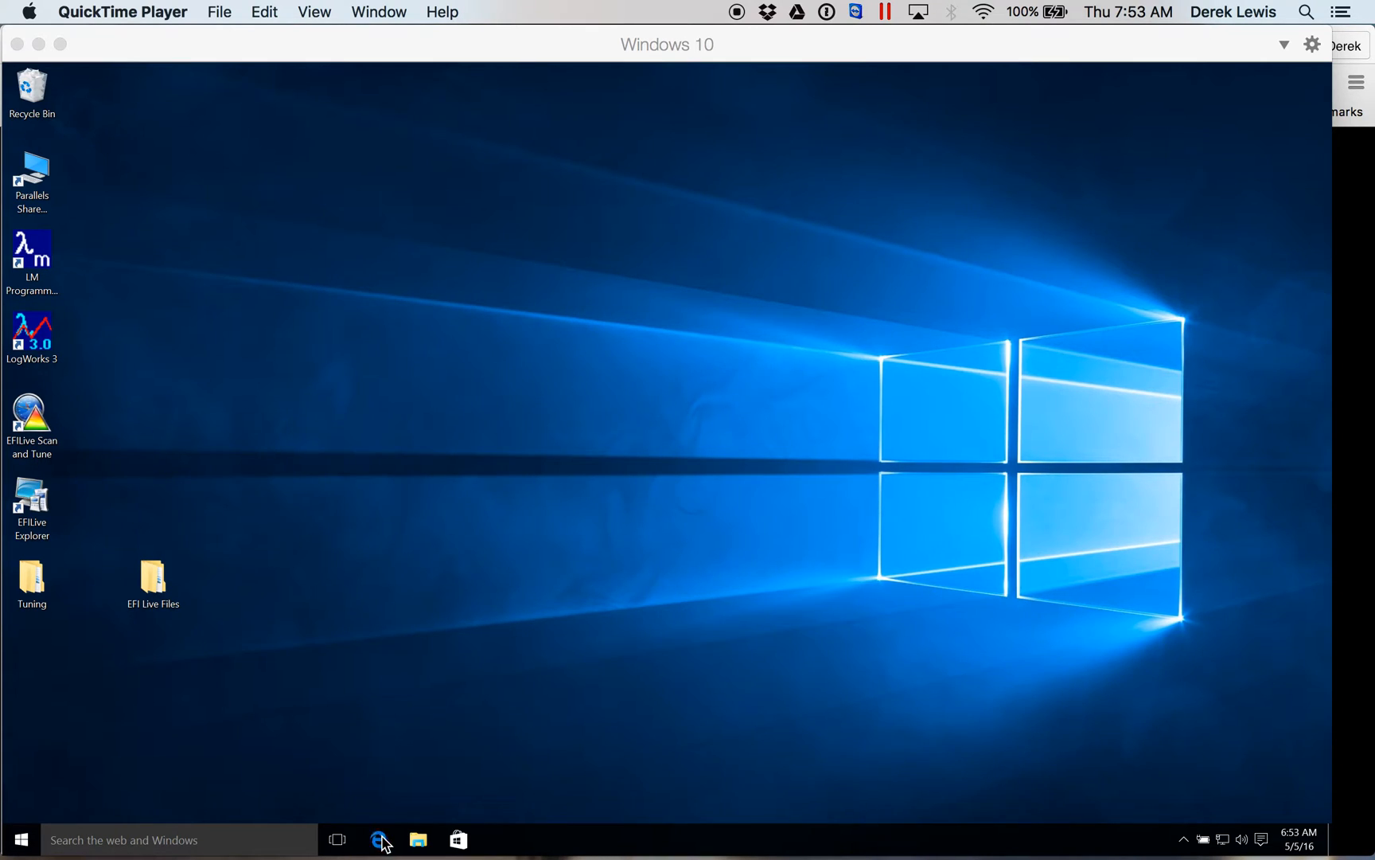
mouse_move(379, 858)
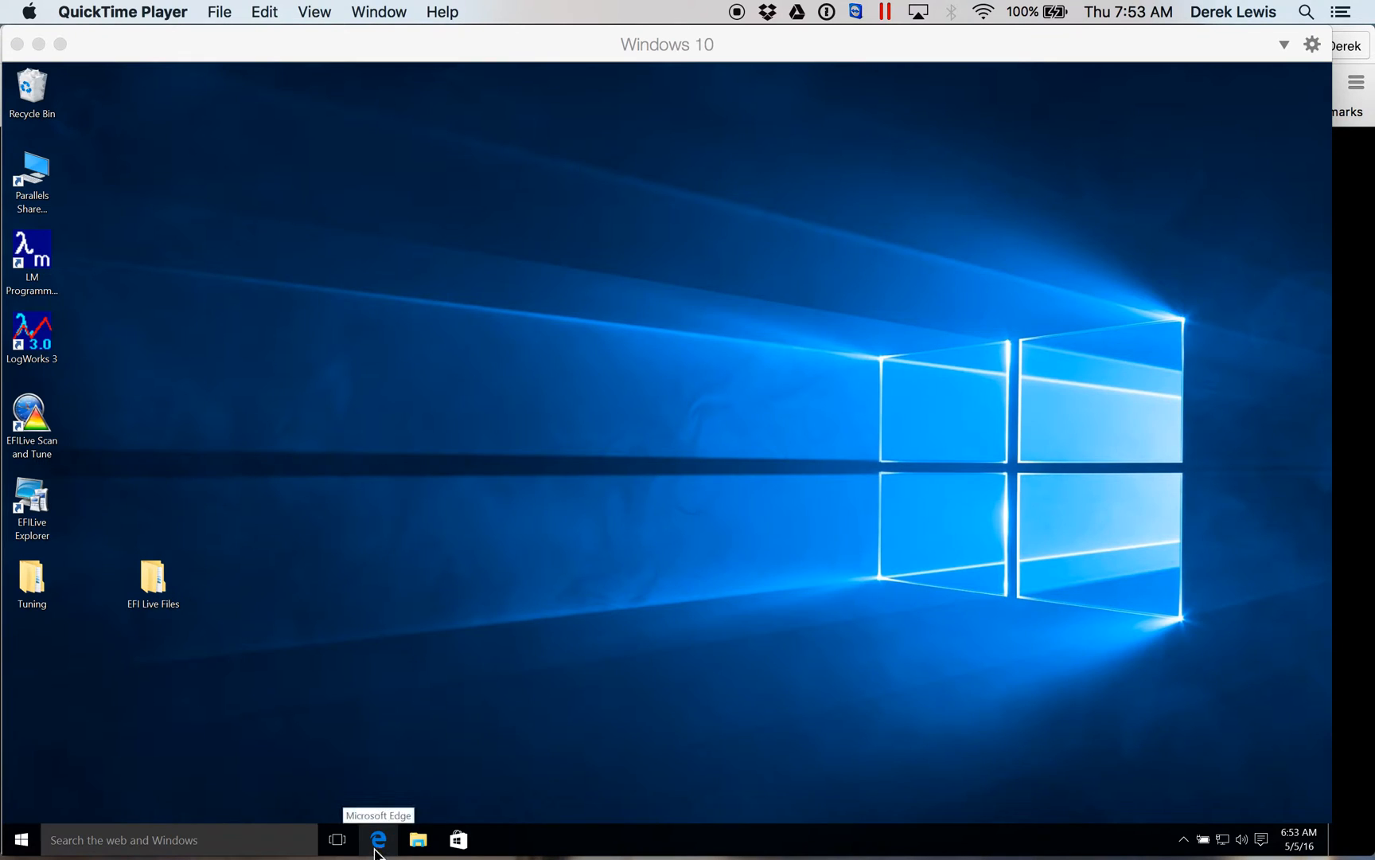
Step: Launch Microsoft Edge from the taskbar, landing on efilive.com
click(377, 838)
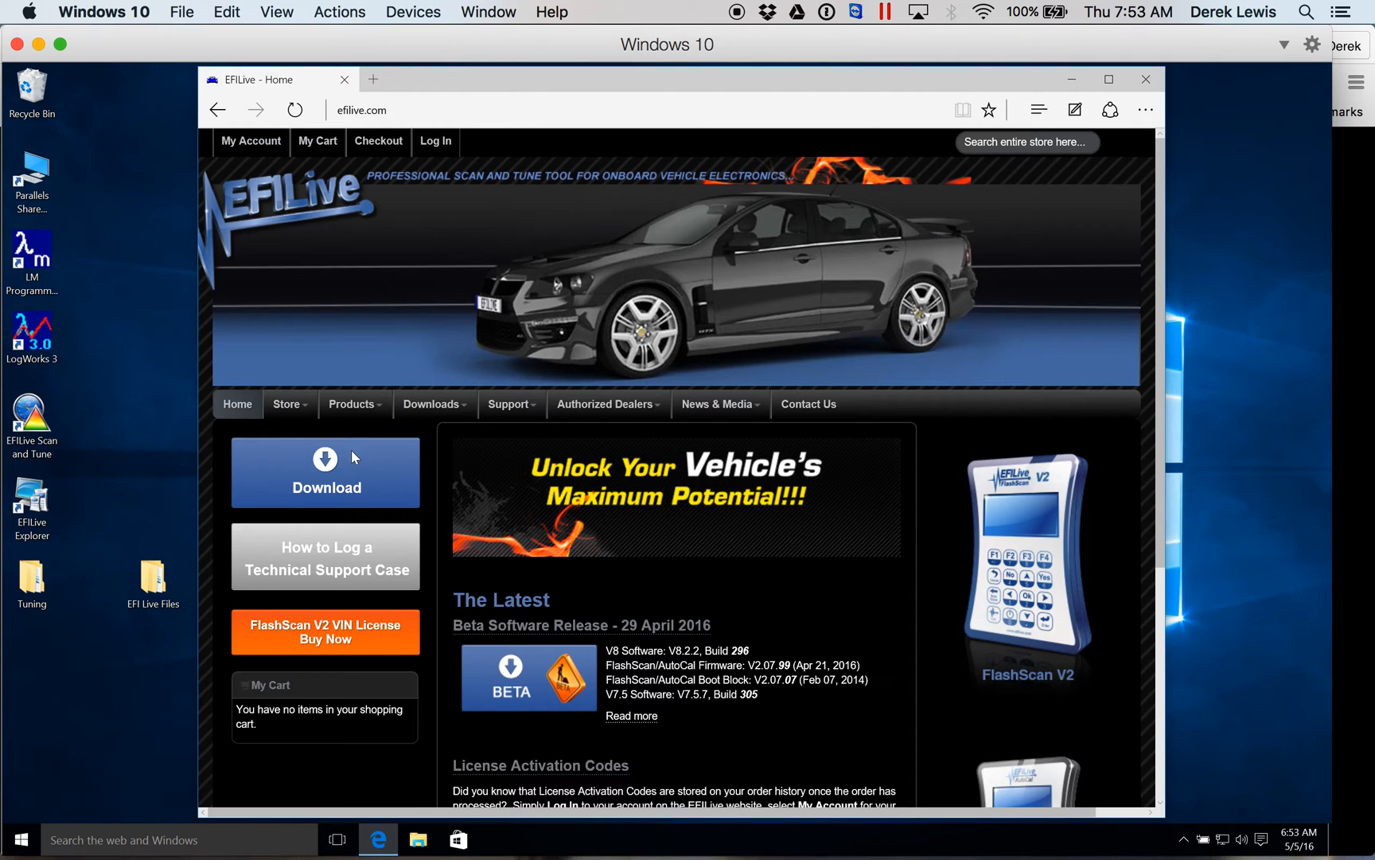
Step: Visit Downloads > Download EFILive, then close Edge to return to the desktop
click(431, 405)
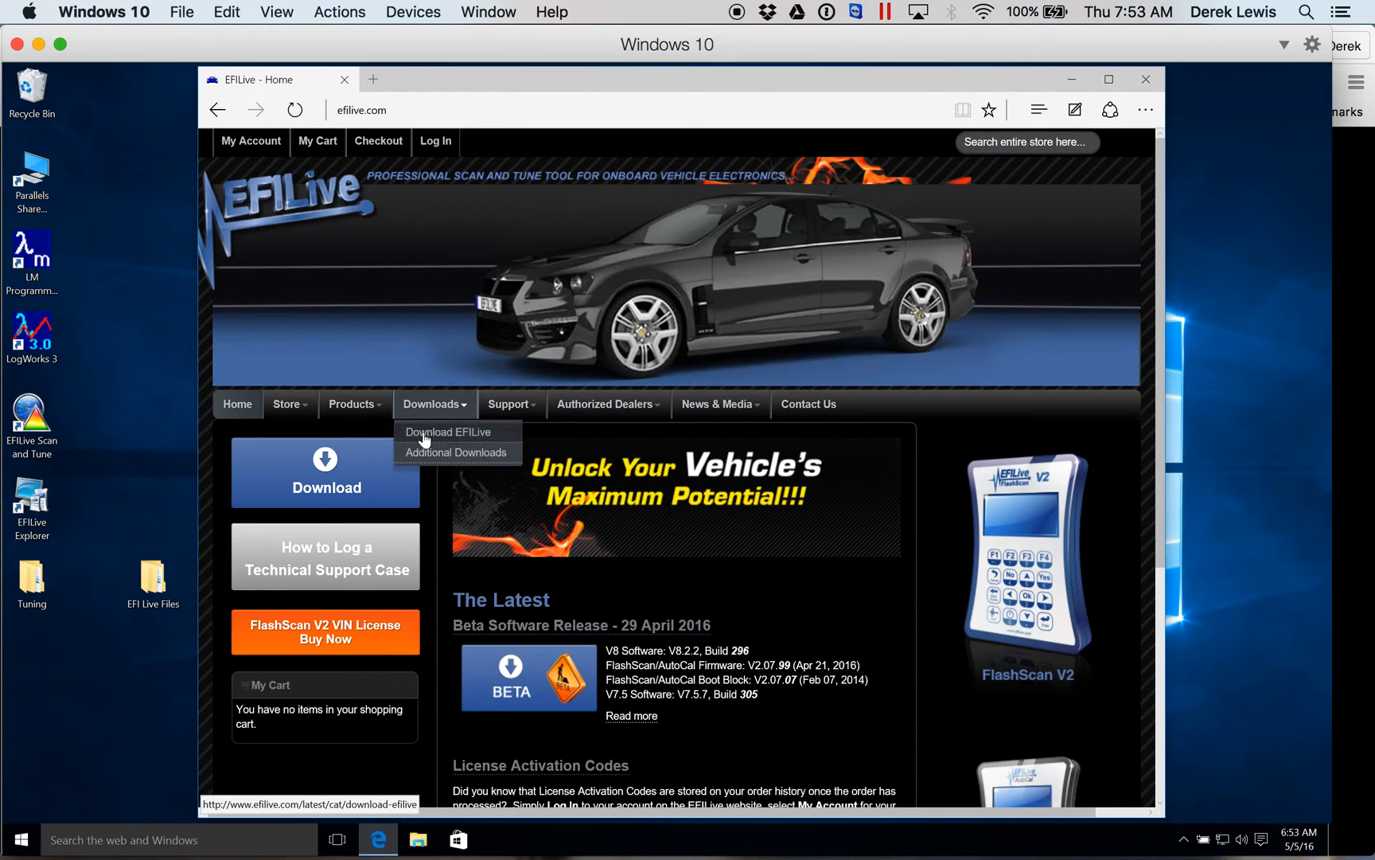
click(446, 432)
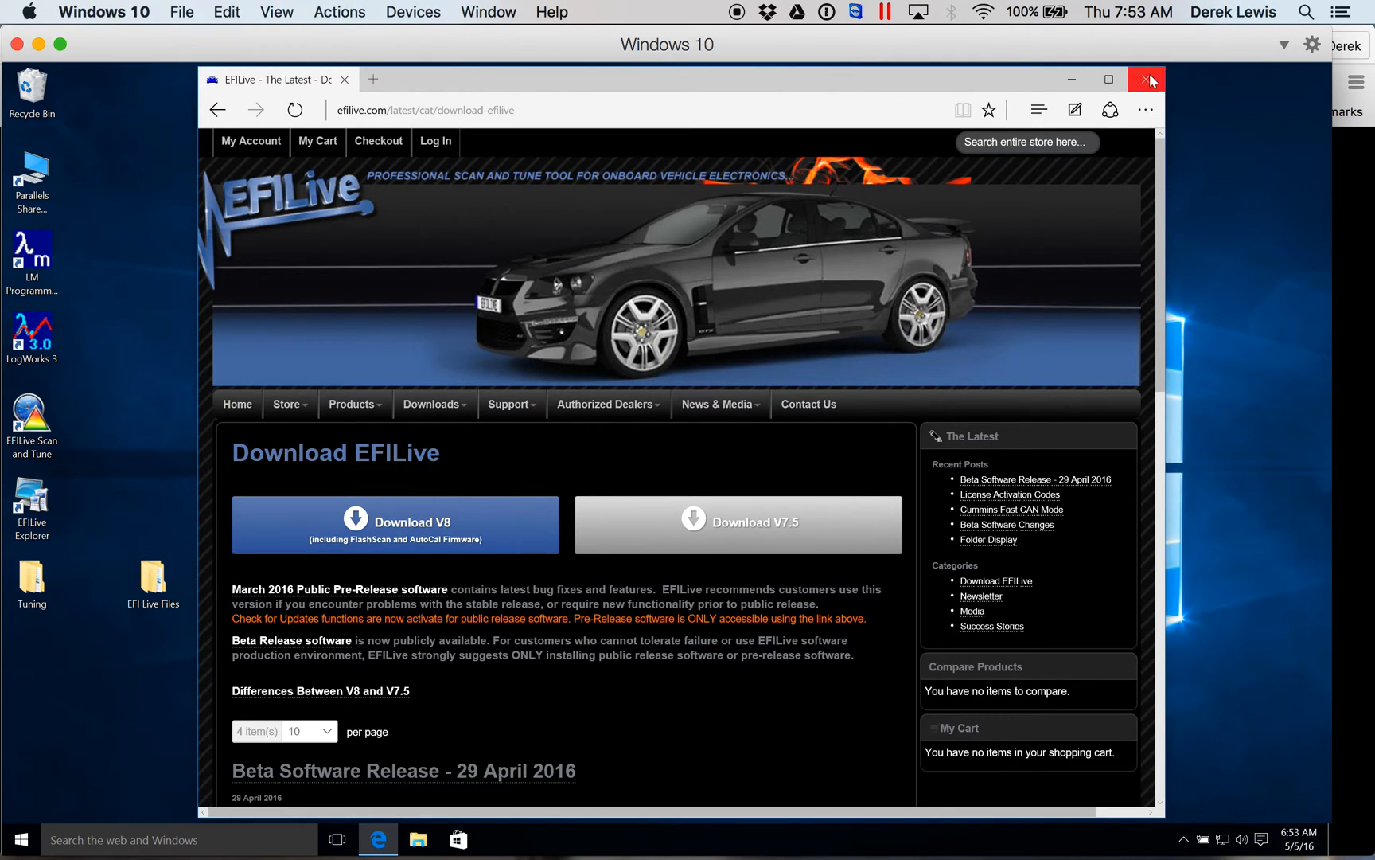
click(1147, 80)
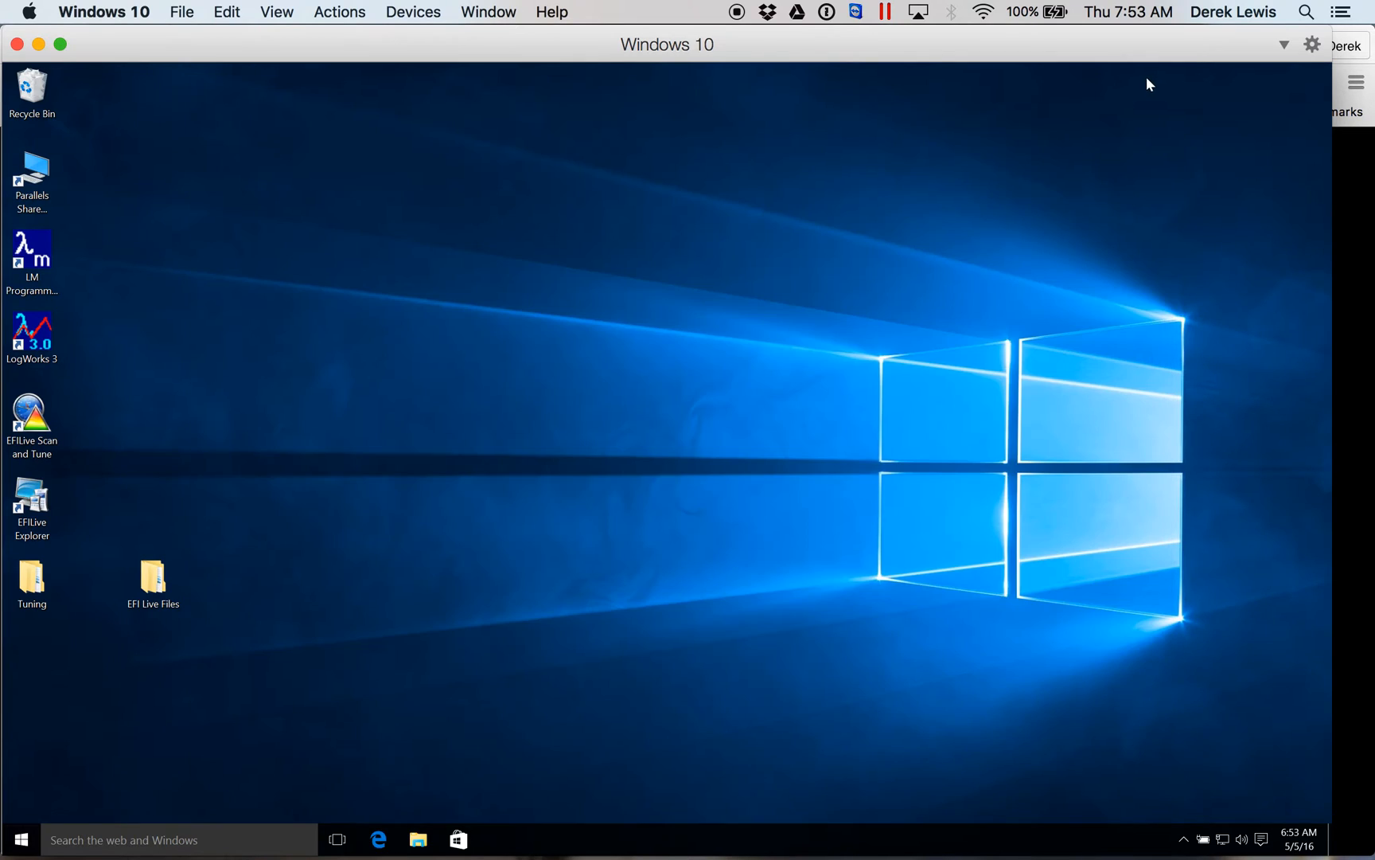
mouse_move(722, 345)
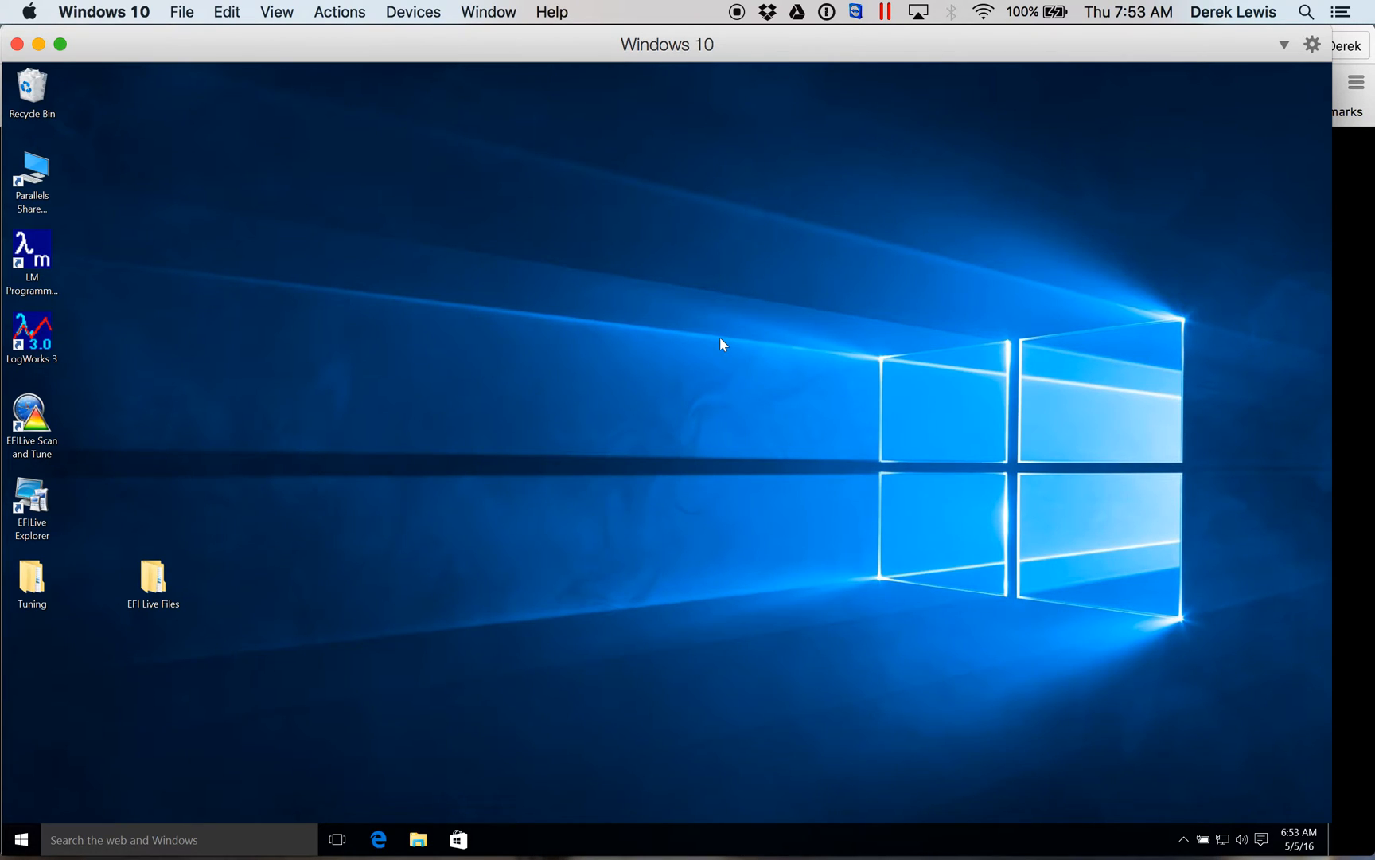
Step: Start EFILive Explorer from its desktop shortcut
click(31, 502)
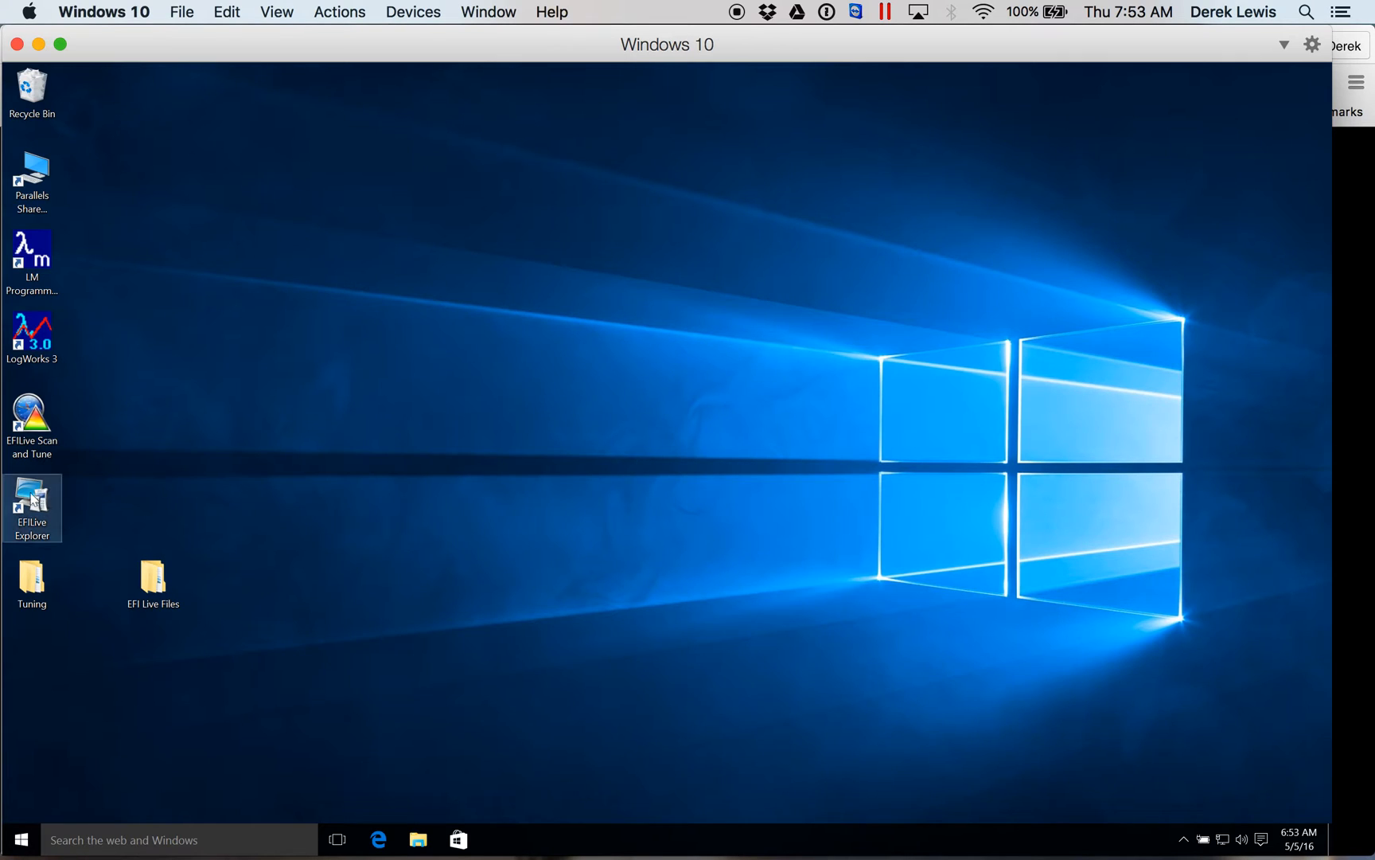
double_click(32, 502)
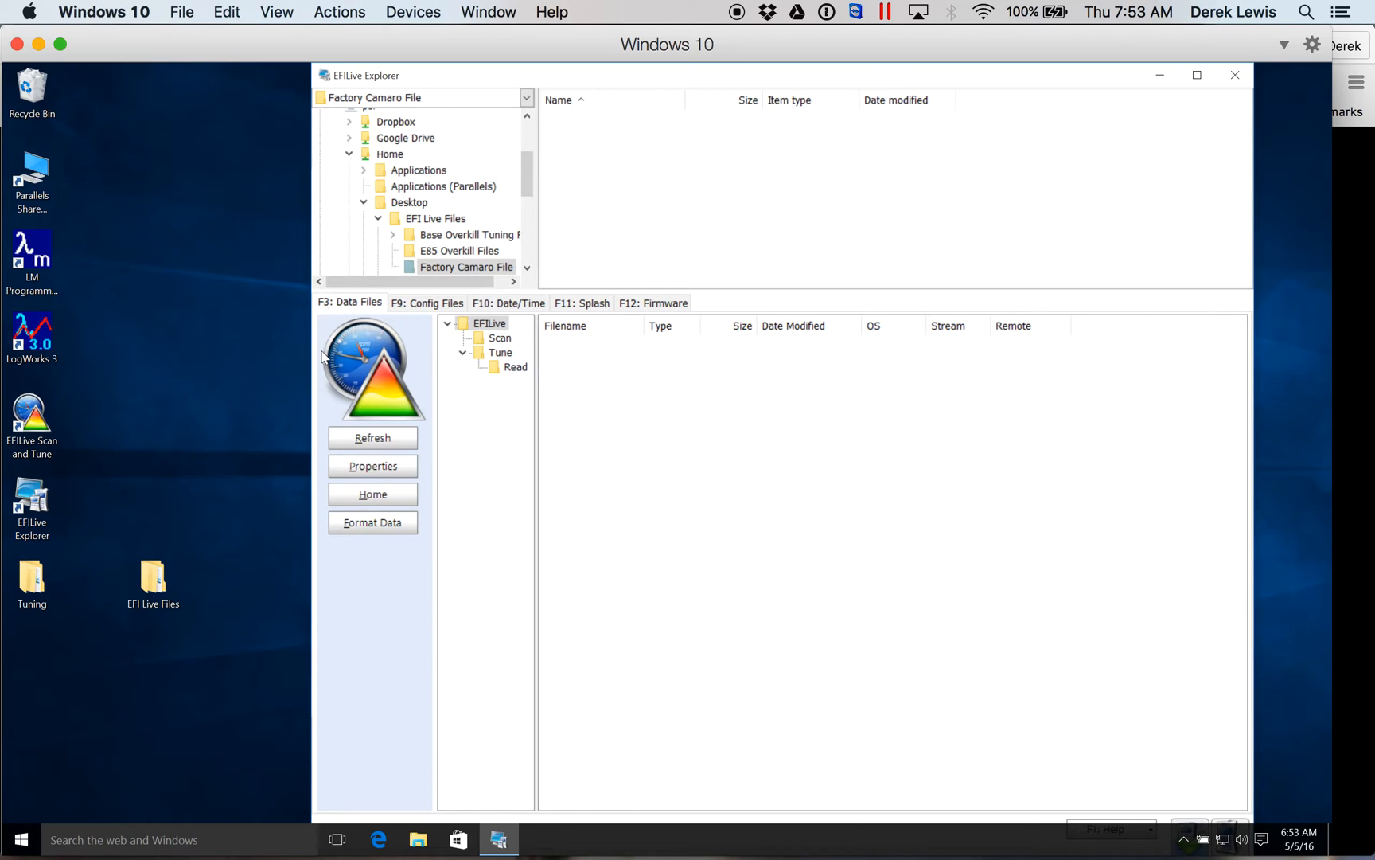
mouse_move(379, 137)
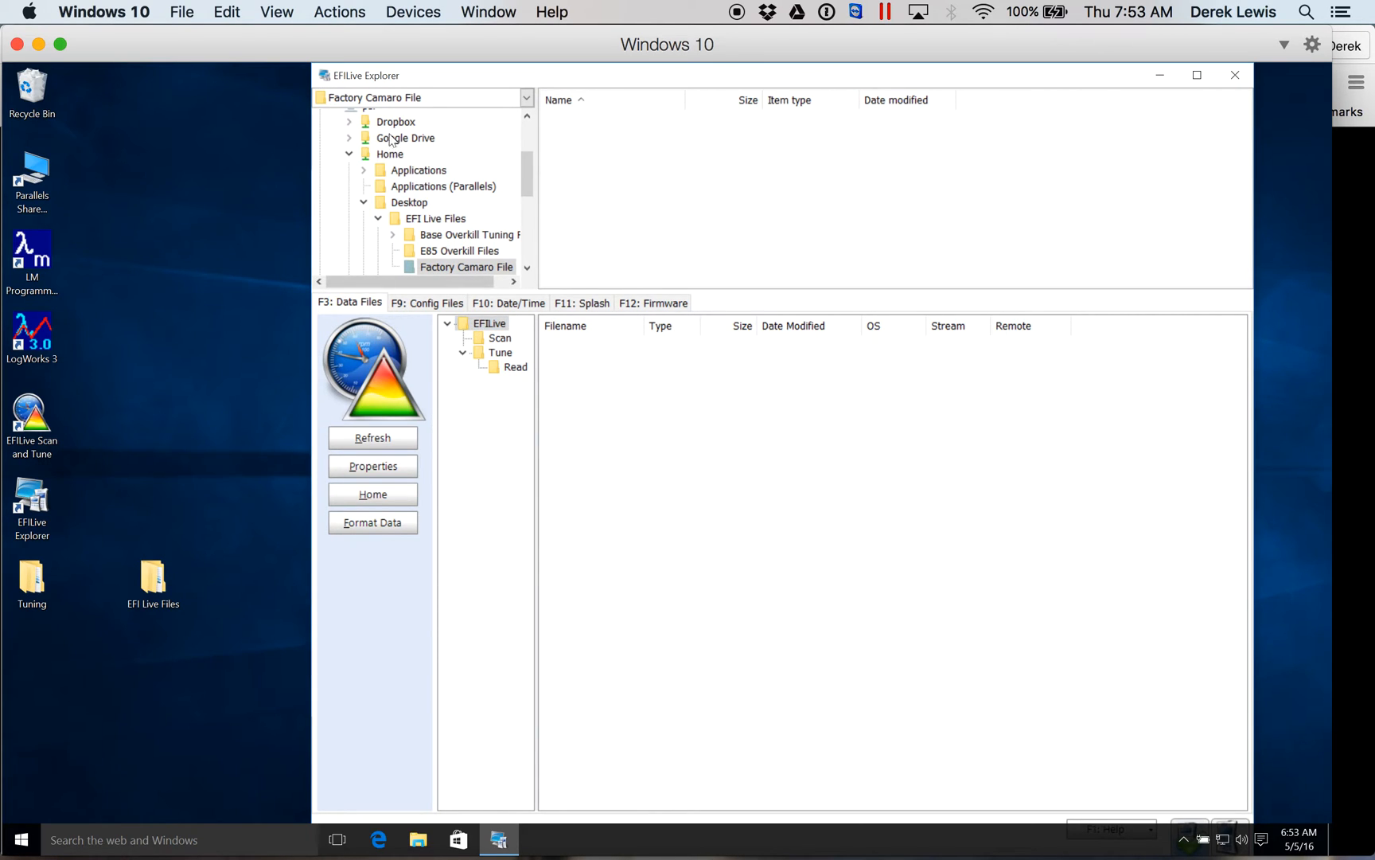
mouse_move(477, 261)
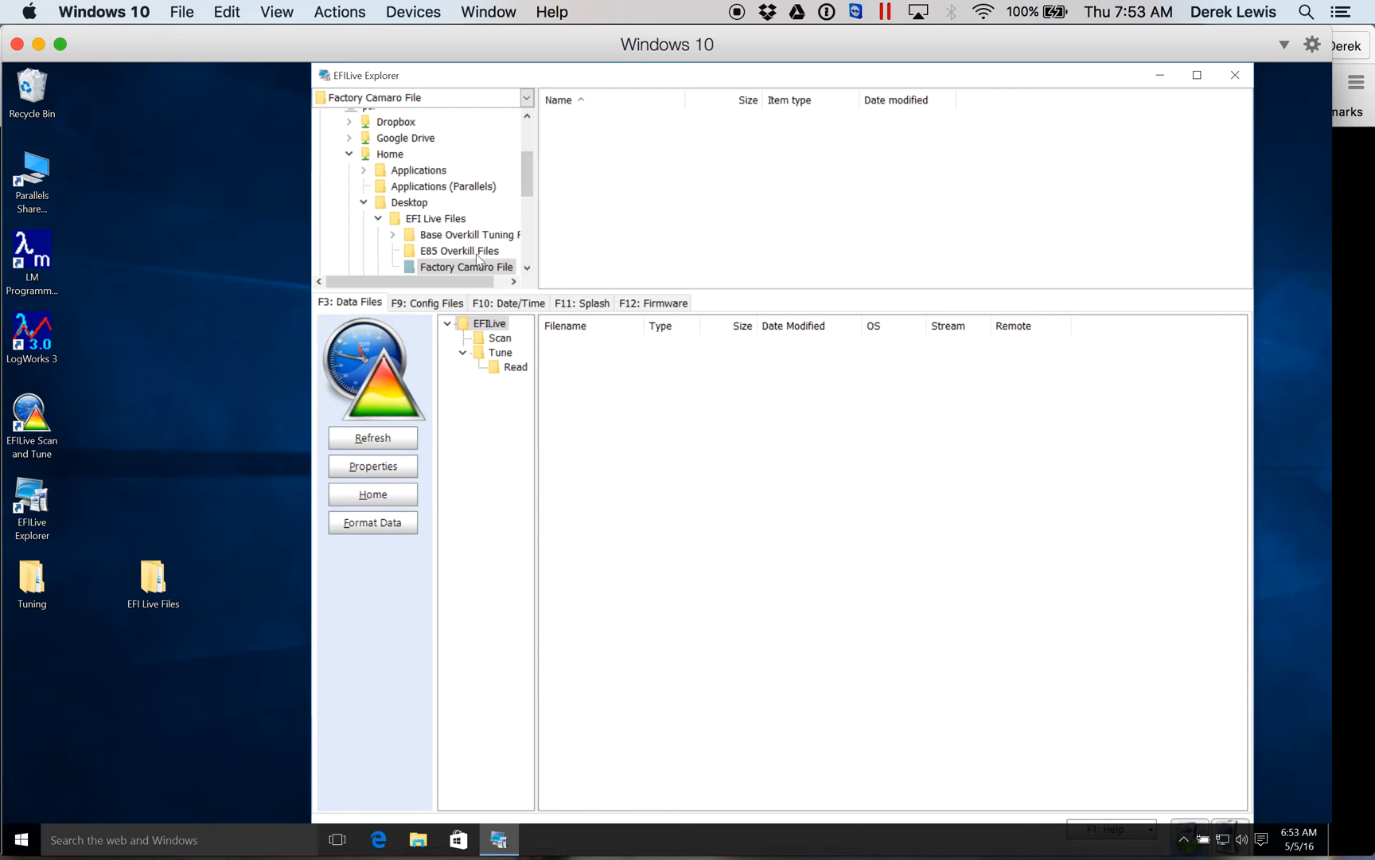
Step: Browse to Desktop > EFI Live Files to list its three tuning folders
click(431, 218)
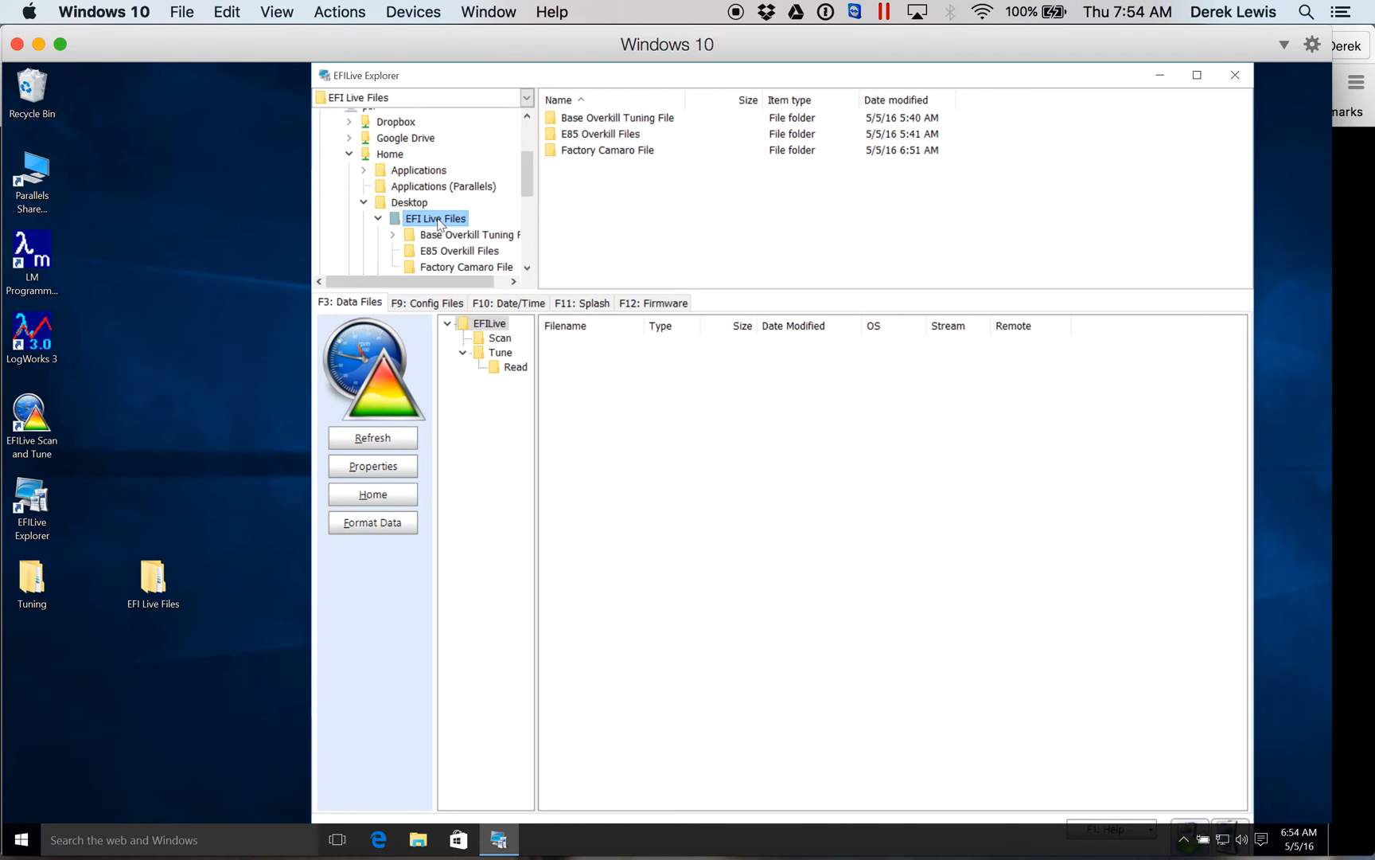
mouse_move(584, 163)
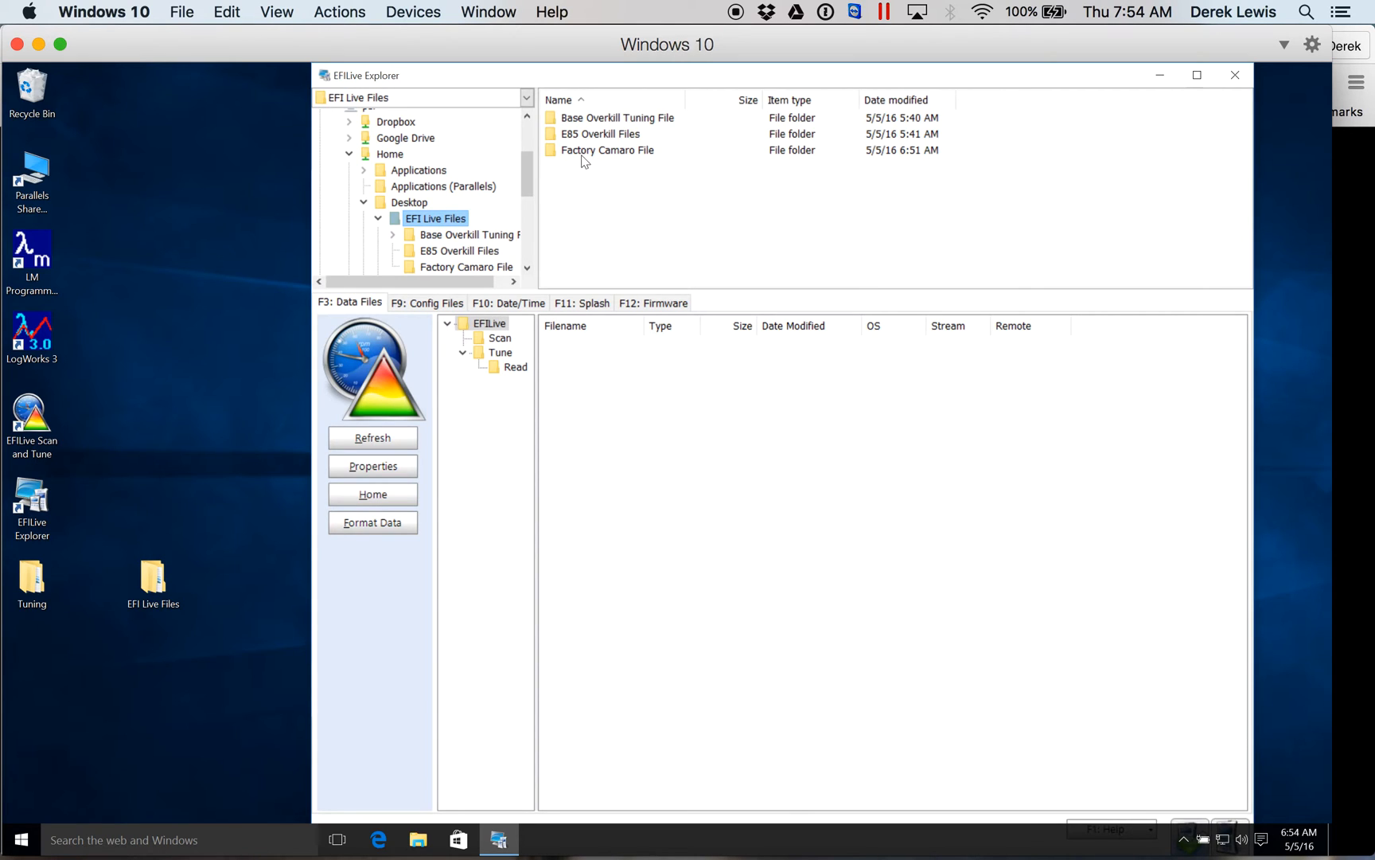
Step: Select the vehicle folders, then show the device's Tune > Read folder with E39A_0001
click(608, 150)
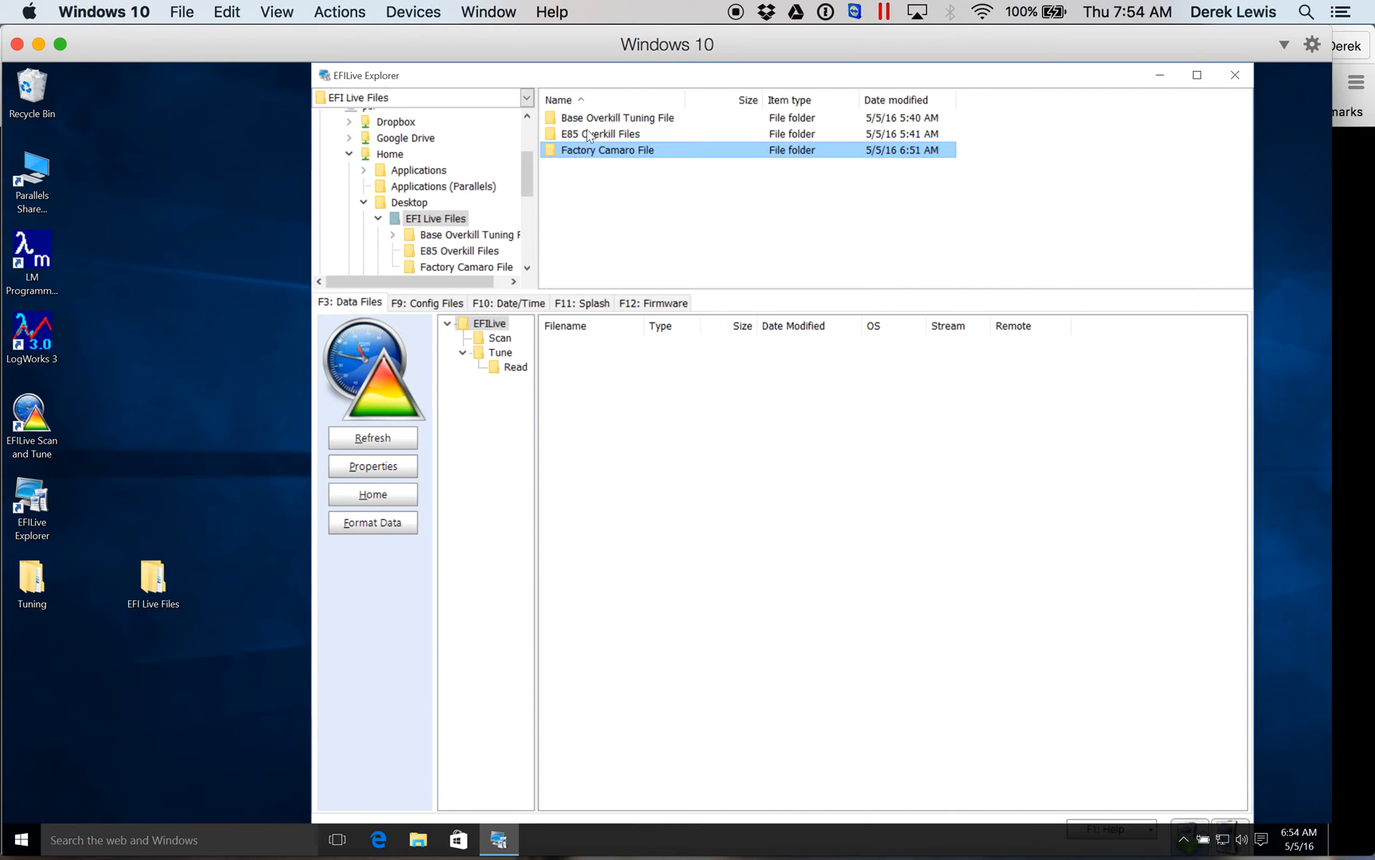
click(617, 117)
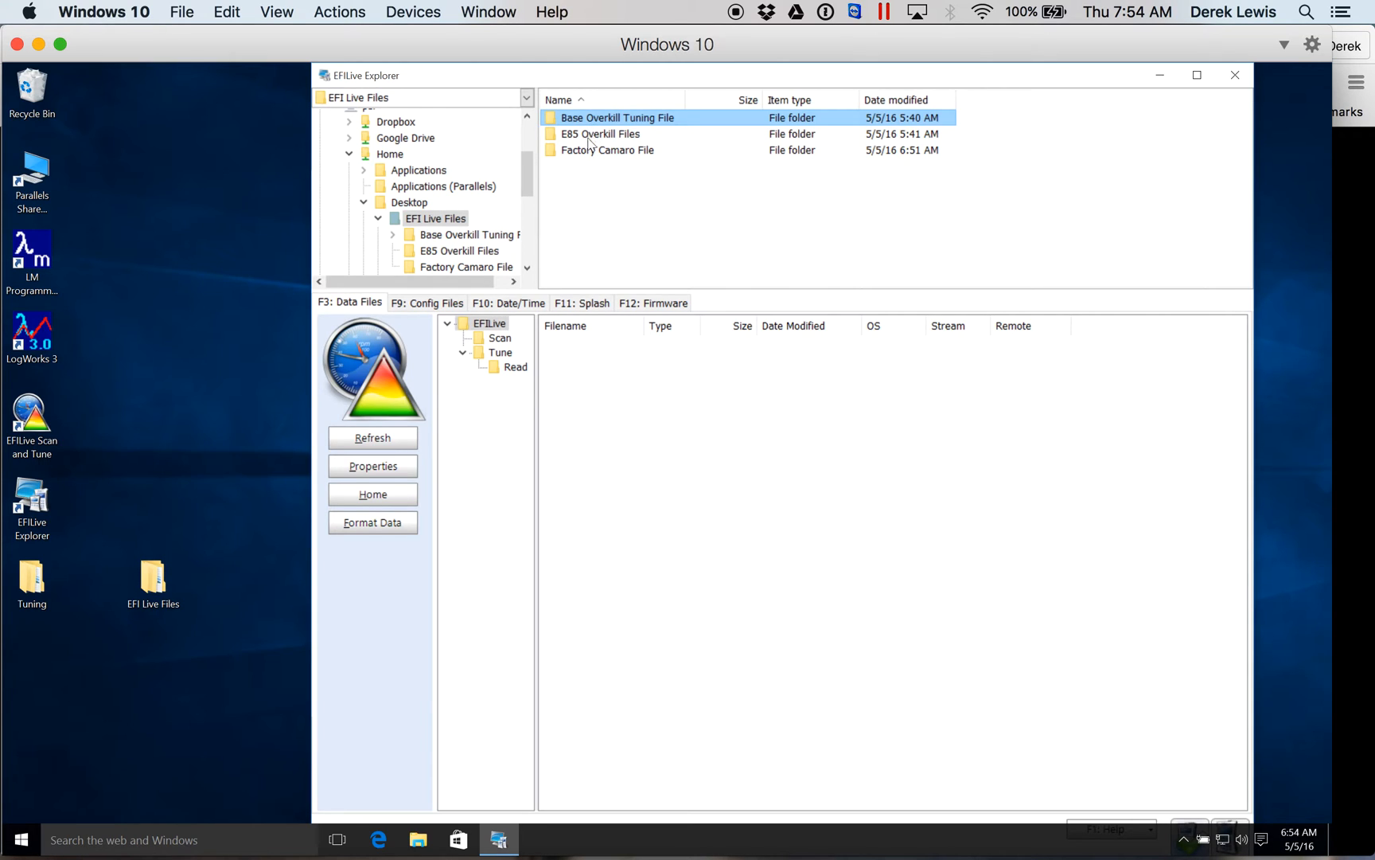
mouse_move(589, 160)
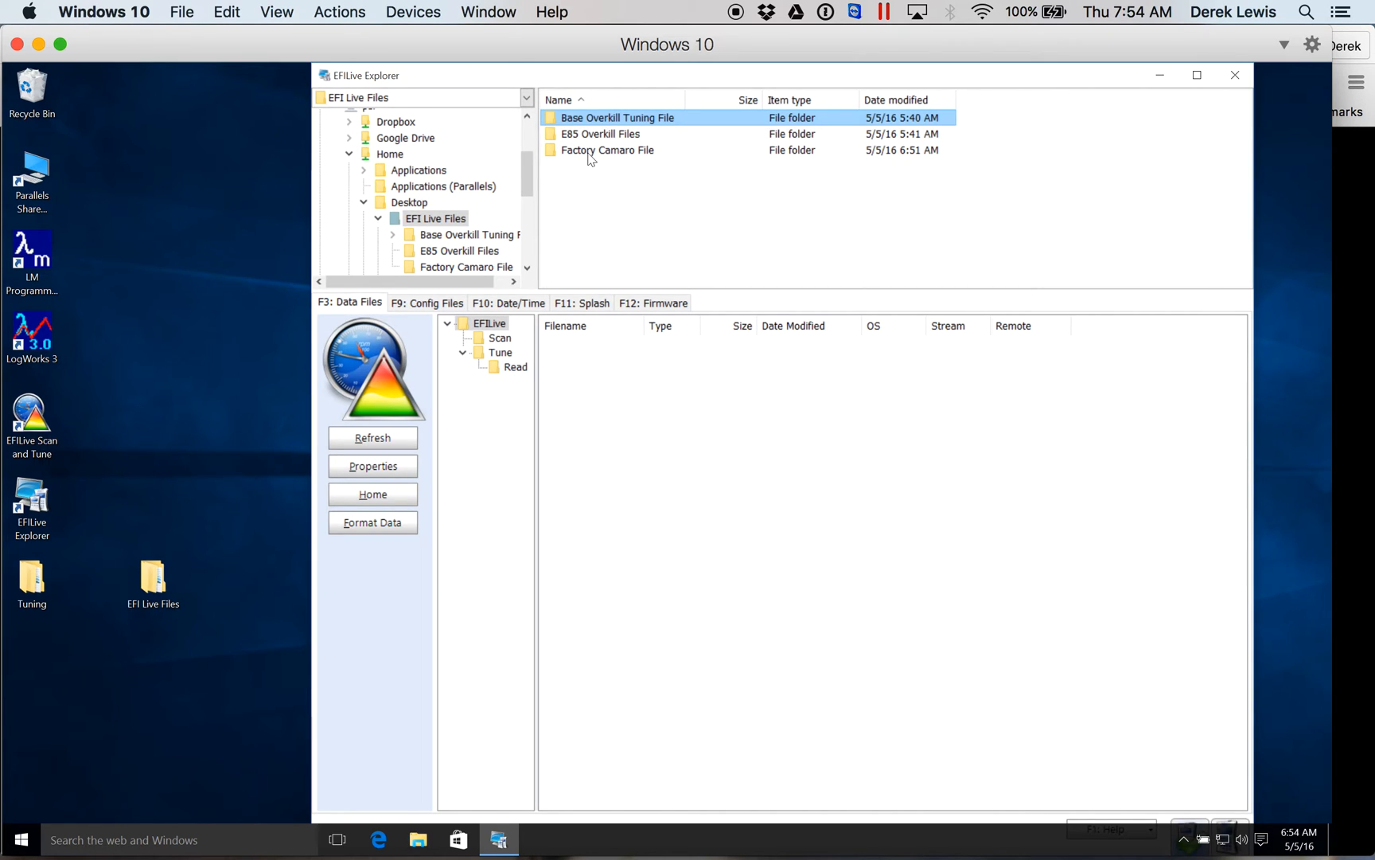
click(516, 366)
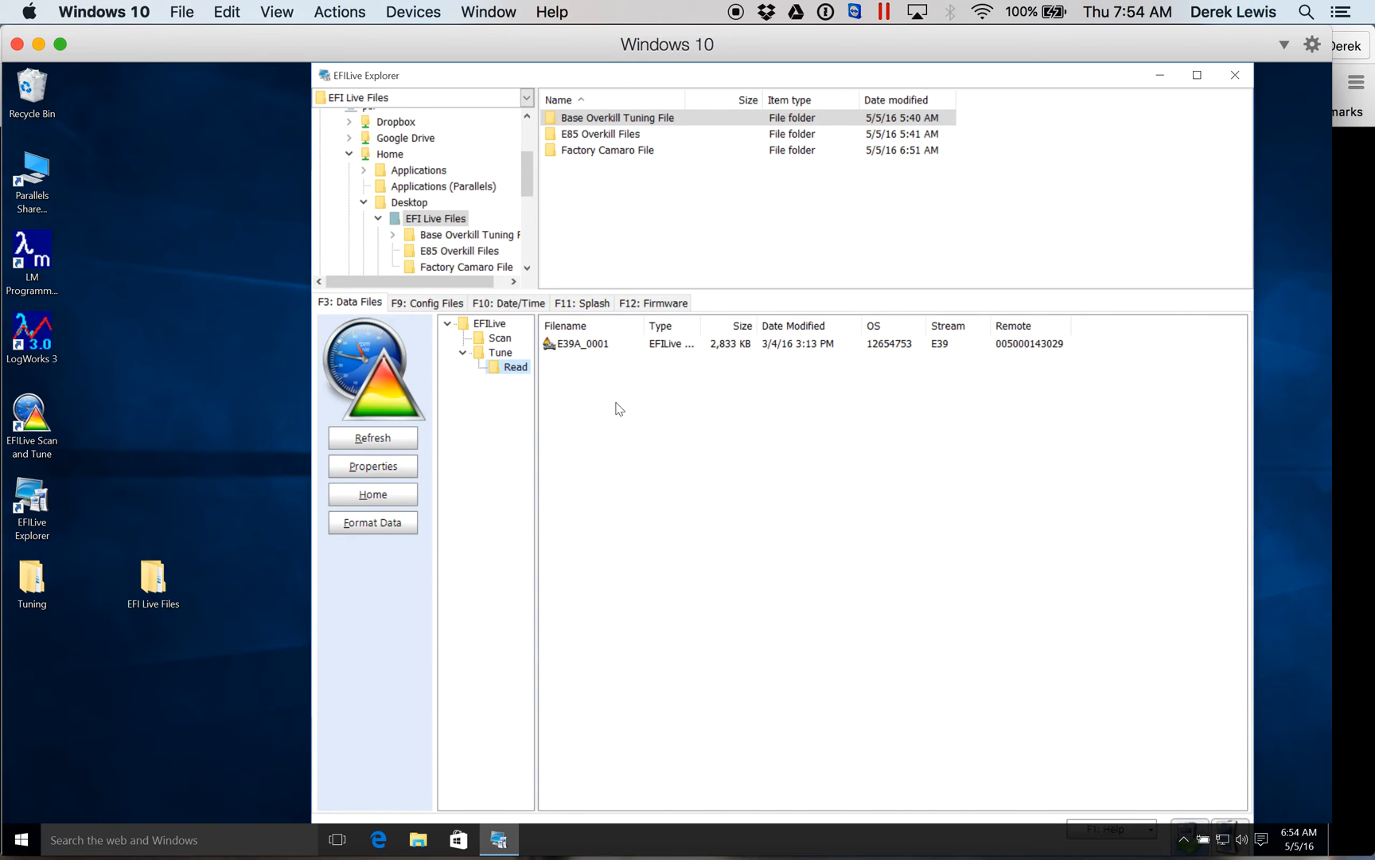
Step: Show Factory Camaro File and the device Tune folder listing Overkill91
click(583, 344)
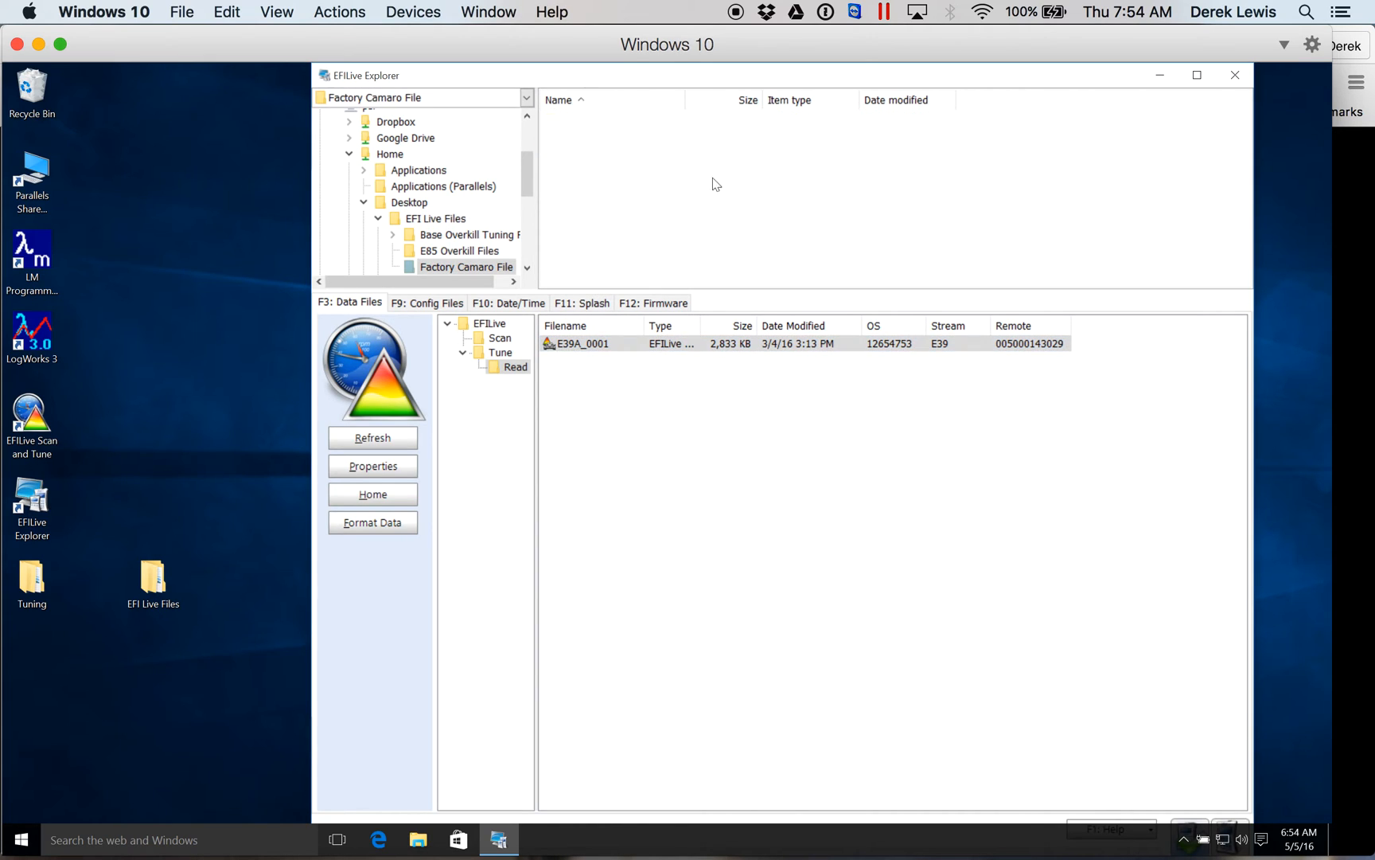
click(582, 344)
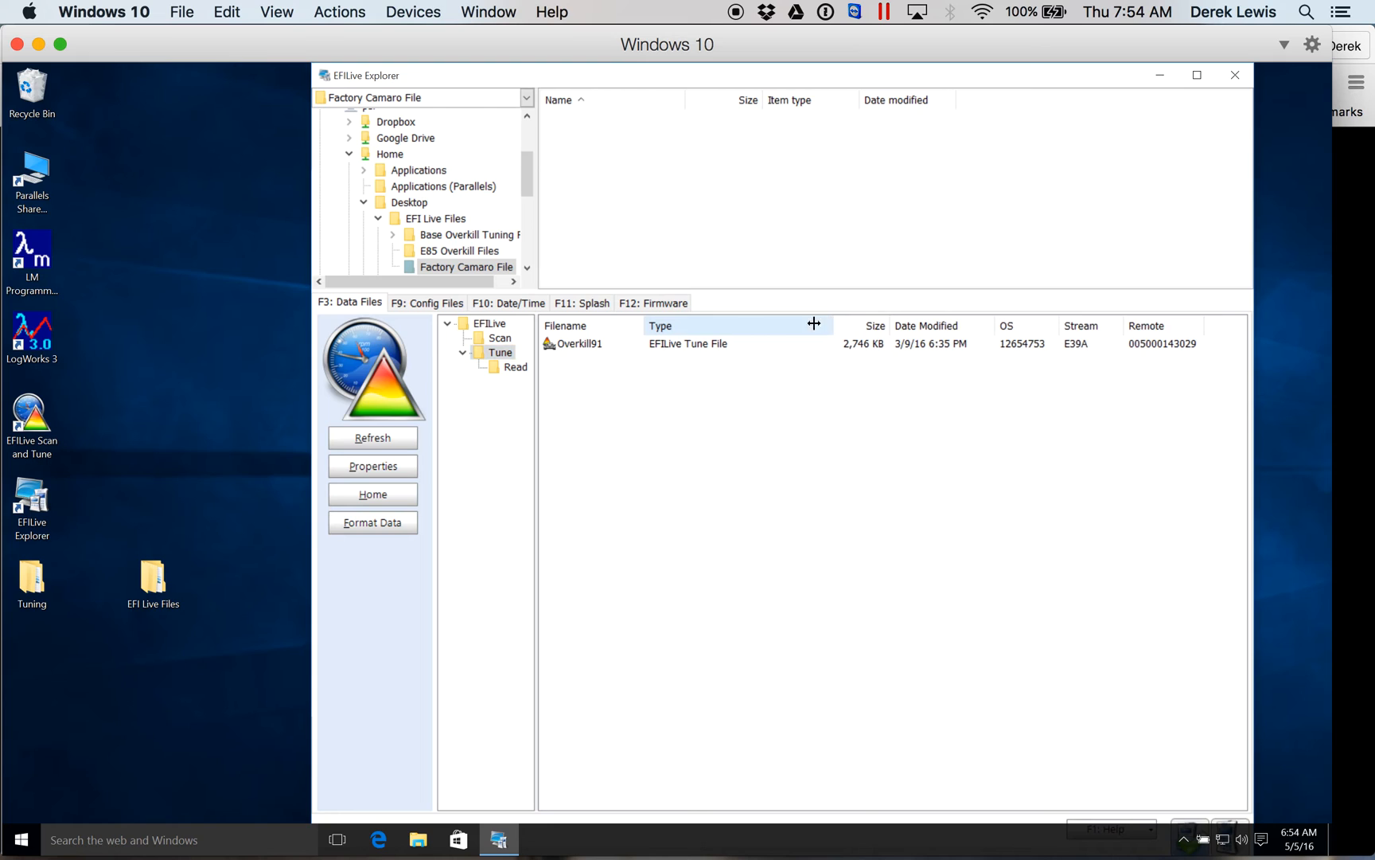
Step: Select the Overkill91 tune file, then browse into Base Overkill Tuning File
click(580, 344)
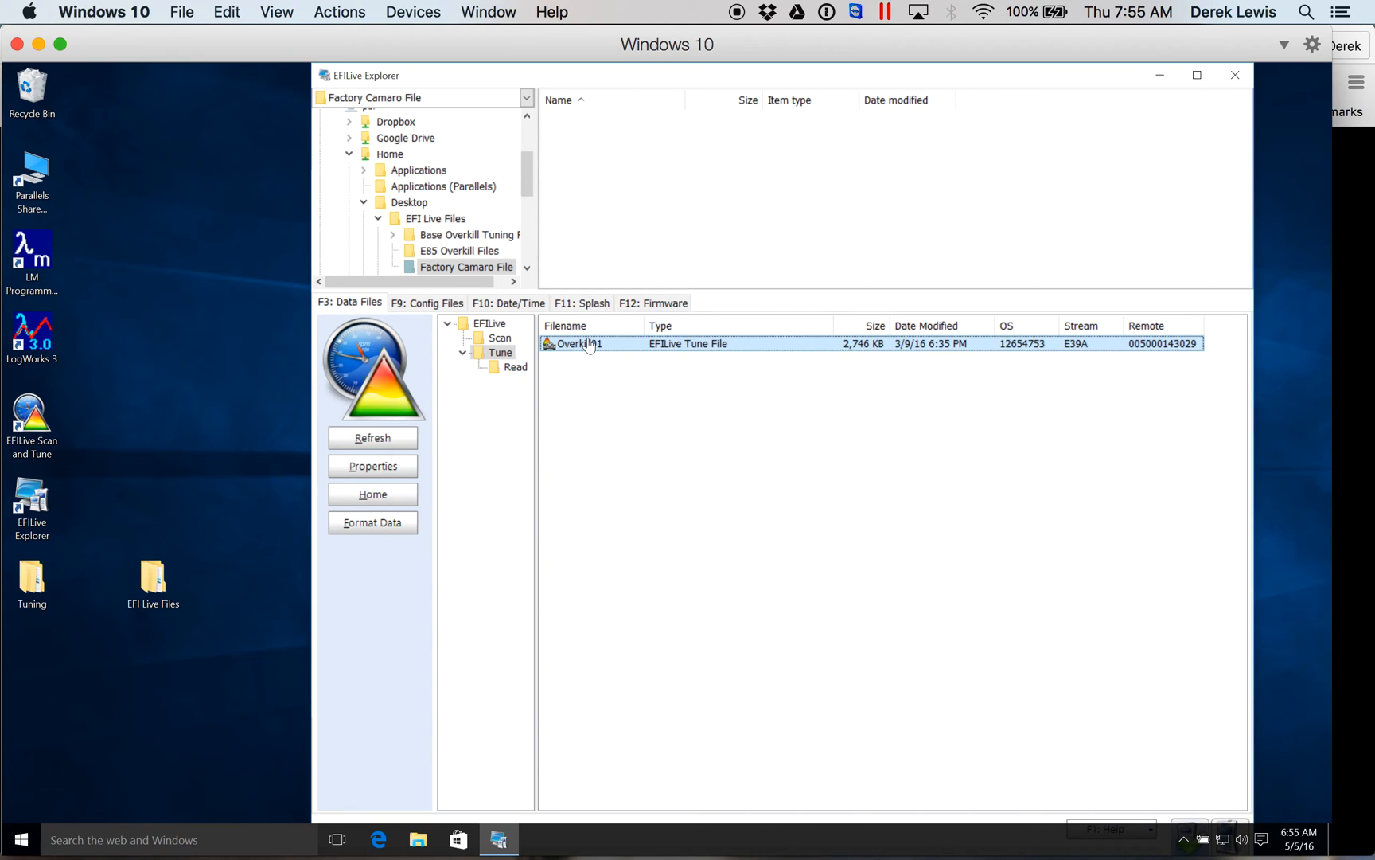
mouse_move(476, 243)
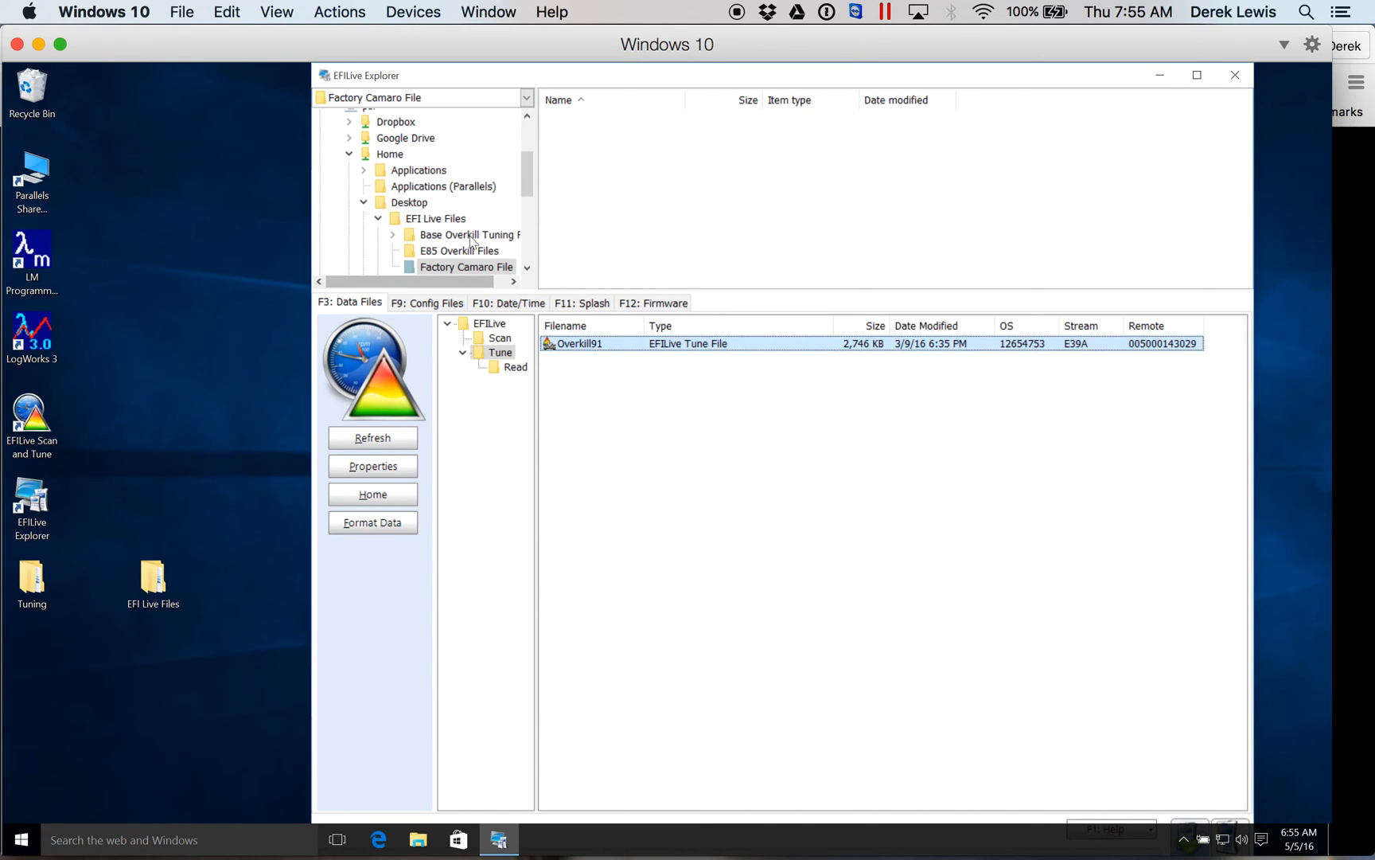
click(465, 236)
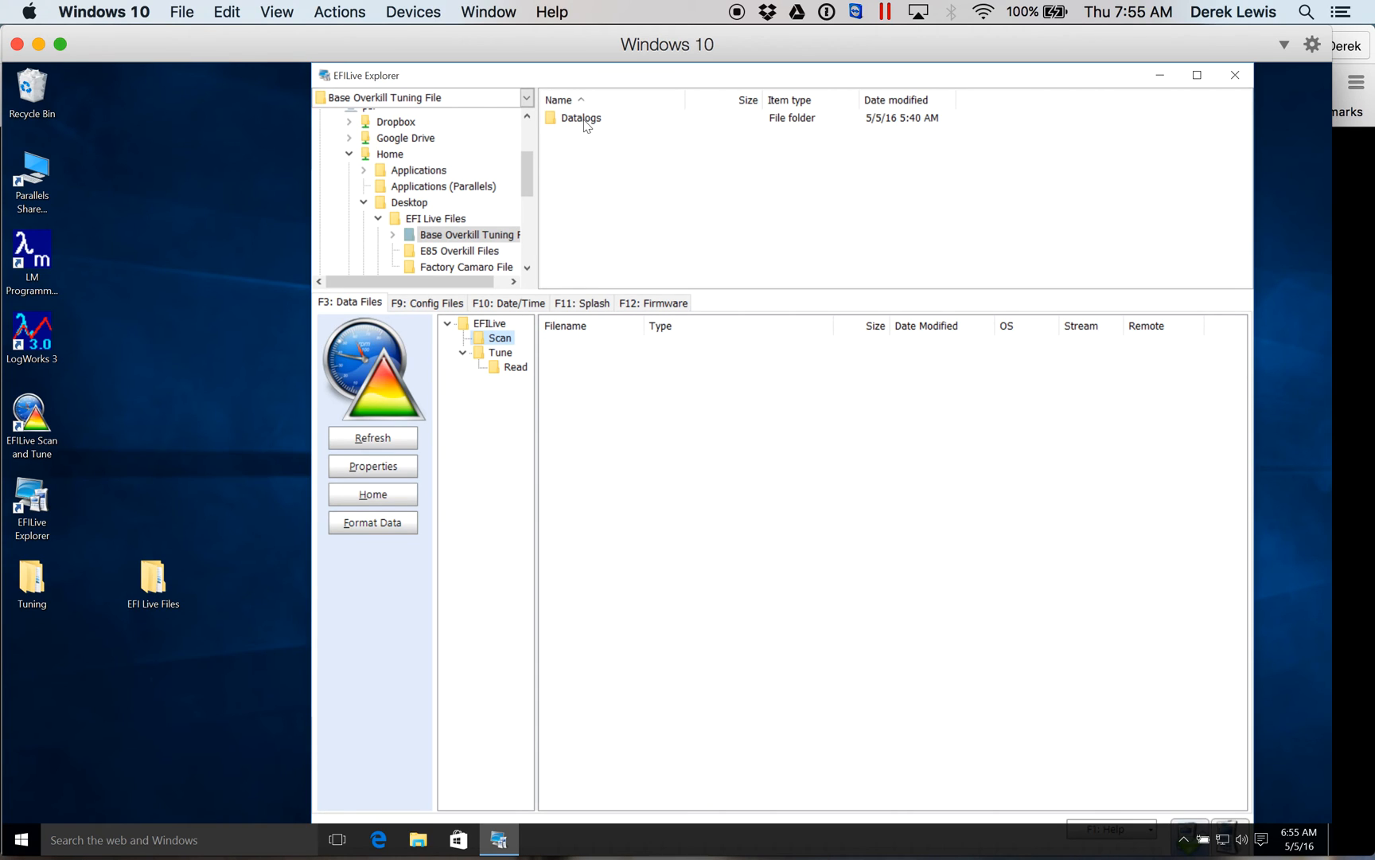
mouse_move(586, 146)
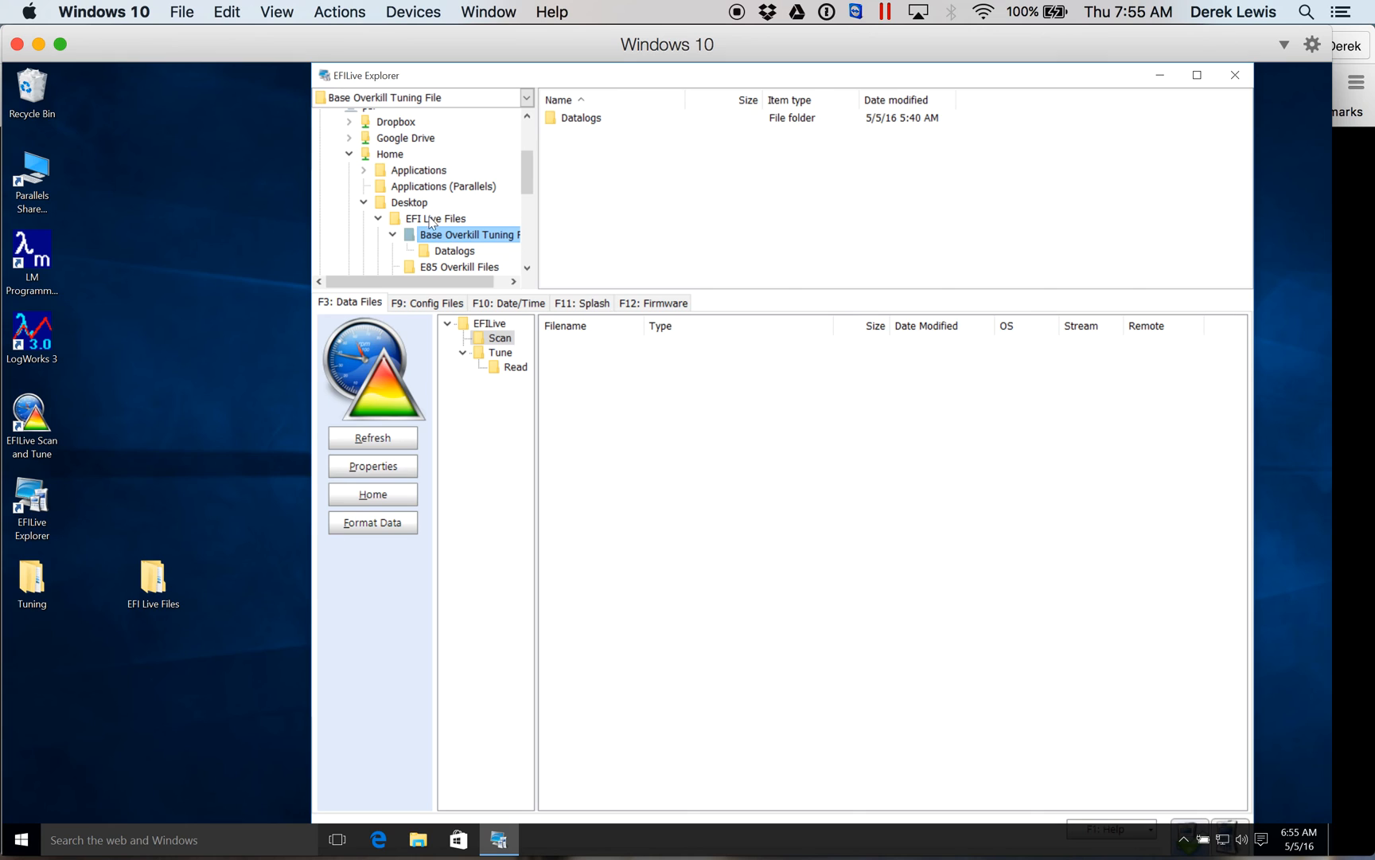
mouse_move(533, 198)
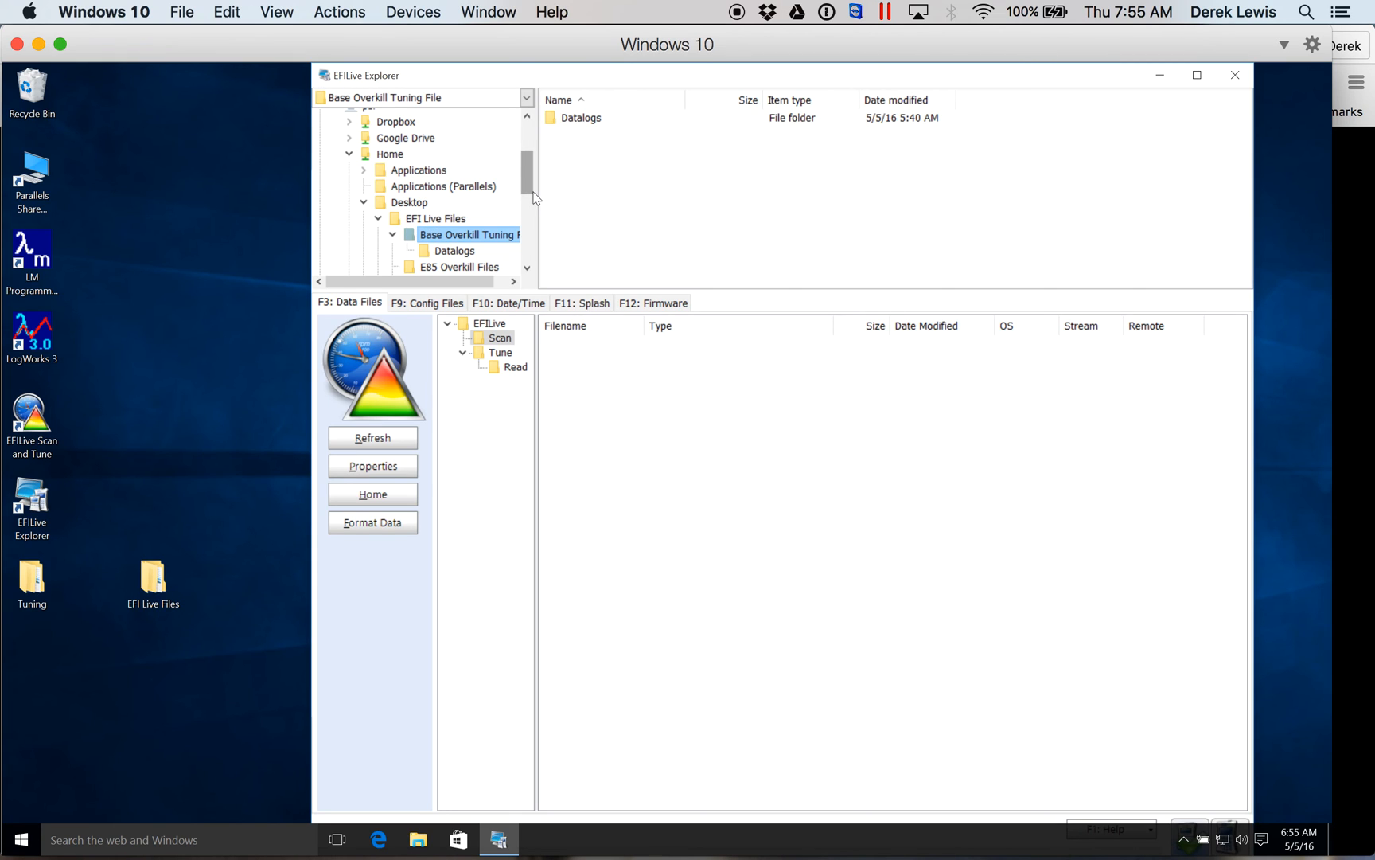